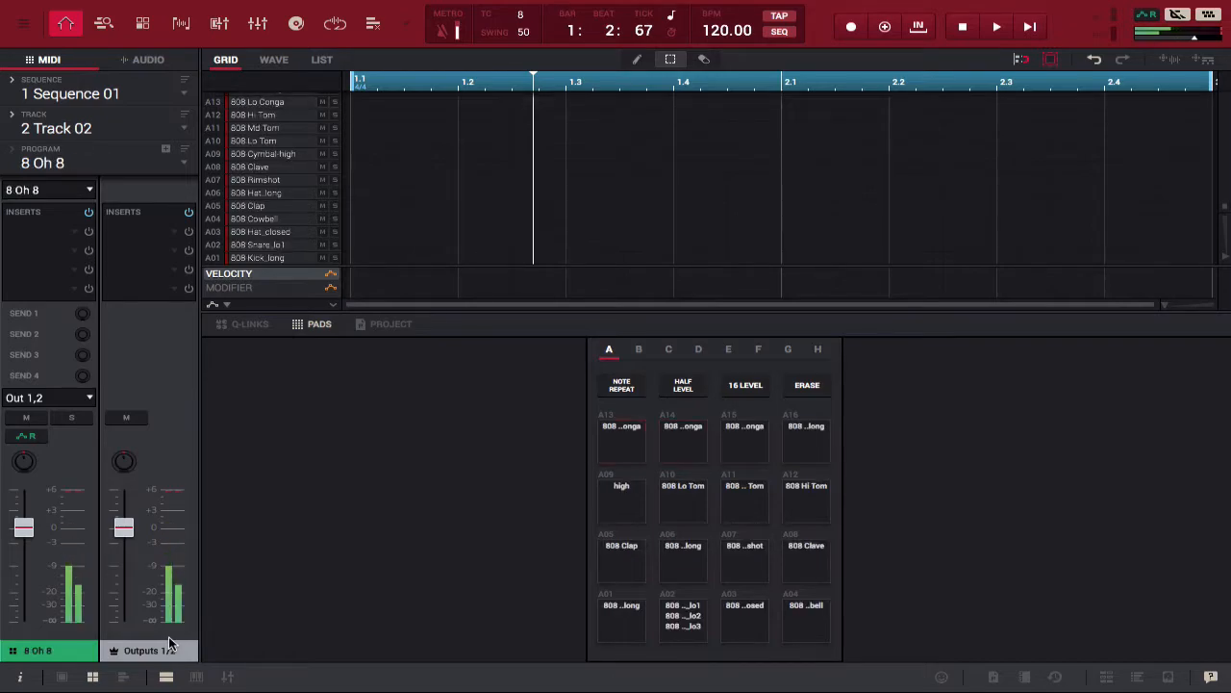
Review the 8 Oh 8 pad banks, noting bank D is empty, then reach the Edit menu for Merge Programs.
left_click(639, 348)
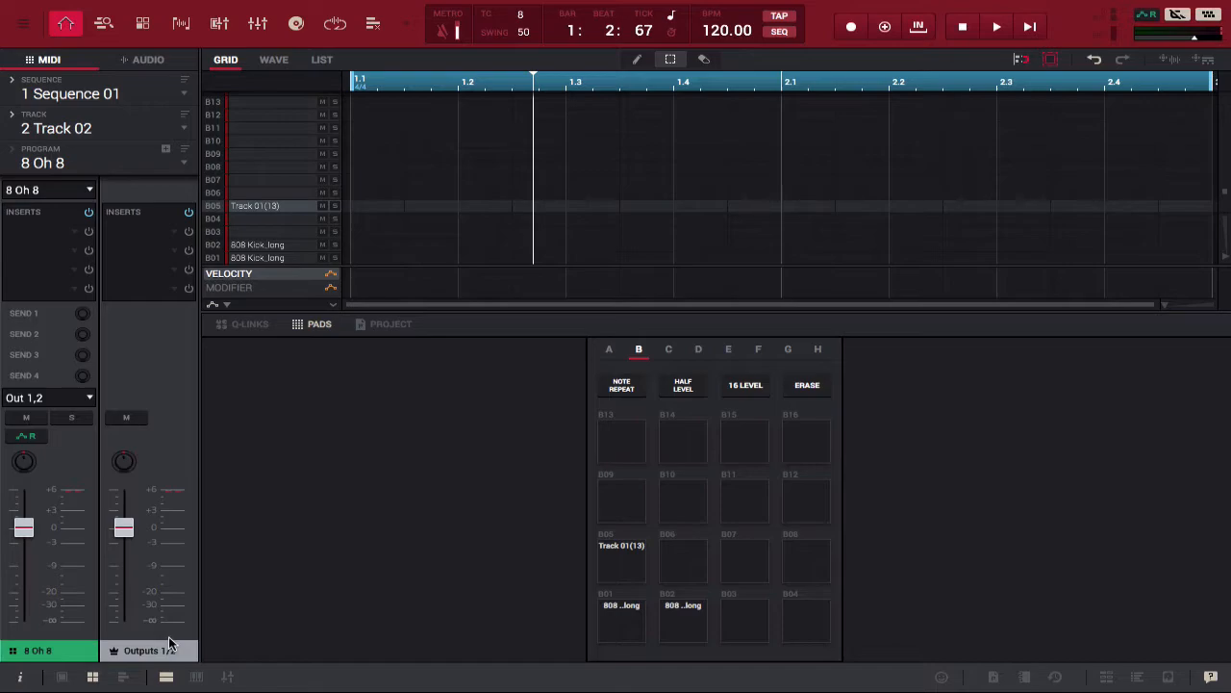
left_click(698, 349)
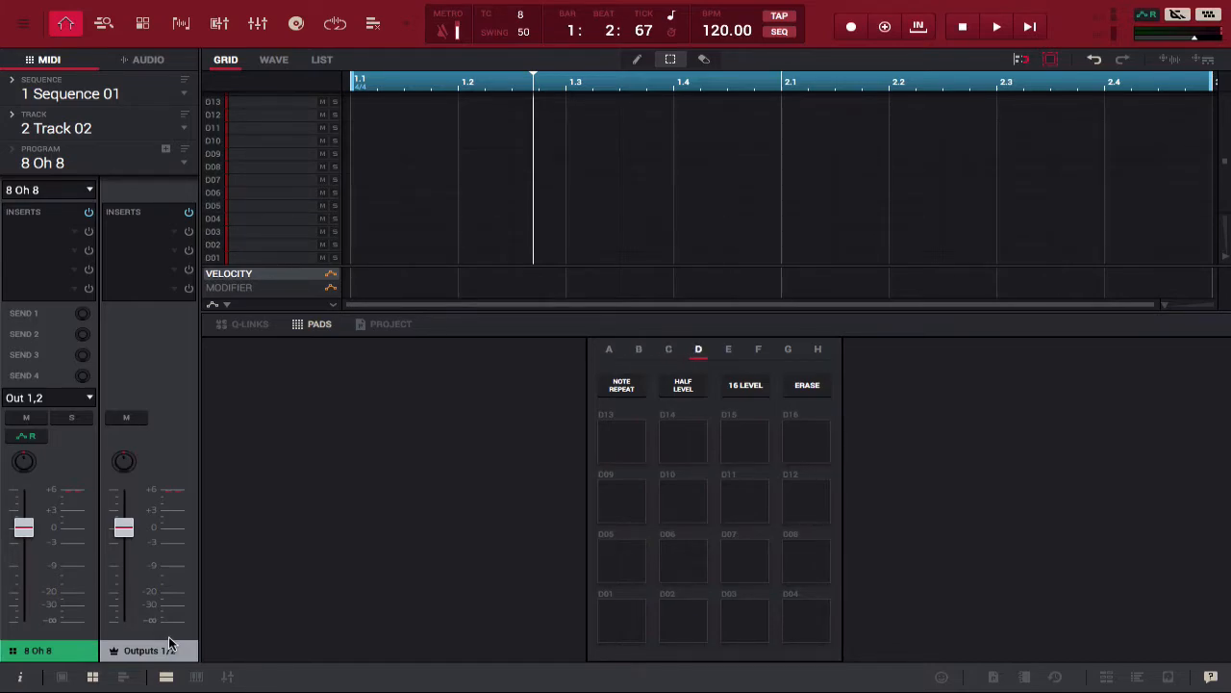
left_click(608, 348)
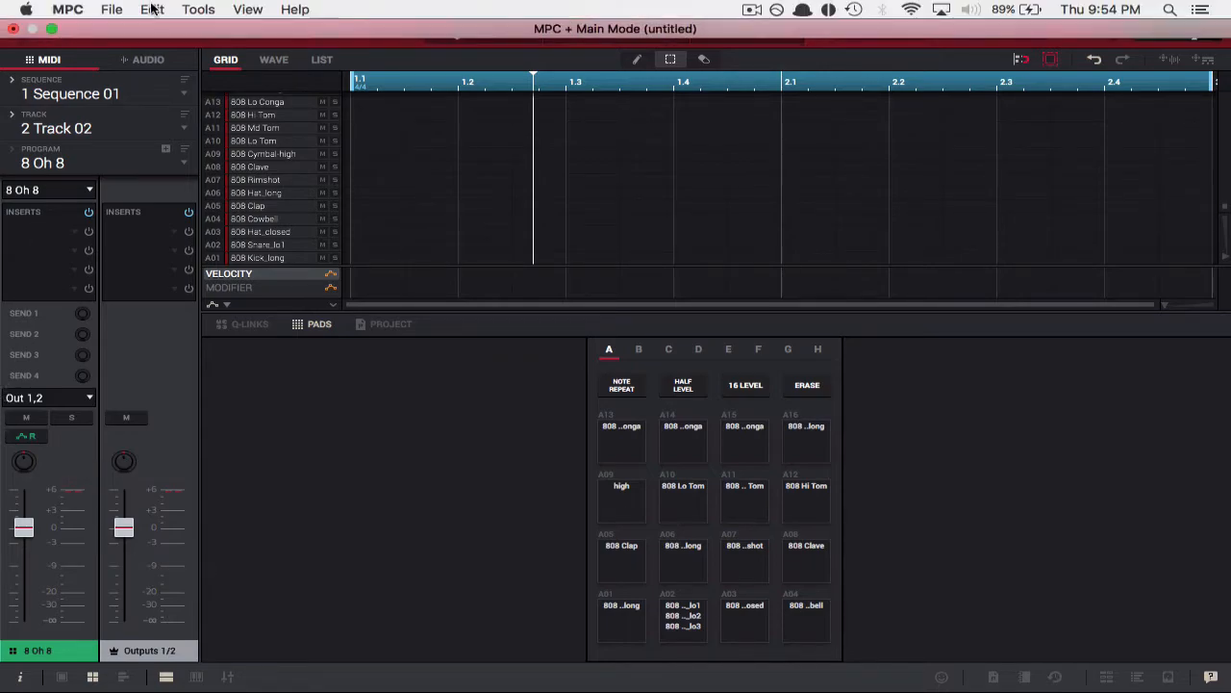
left_click(152, 8)
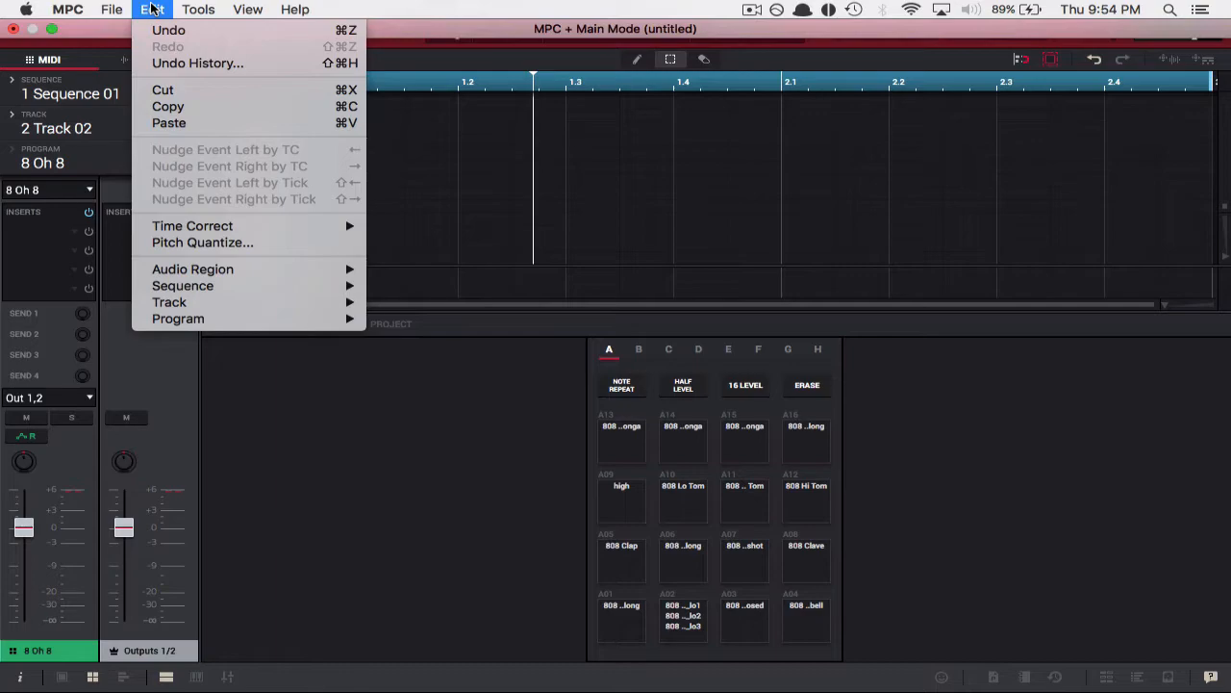
mouse_move(177, 319)
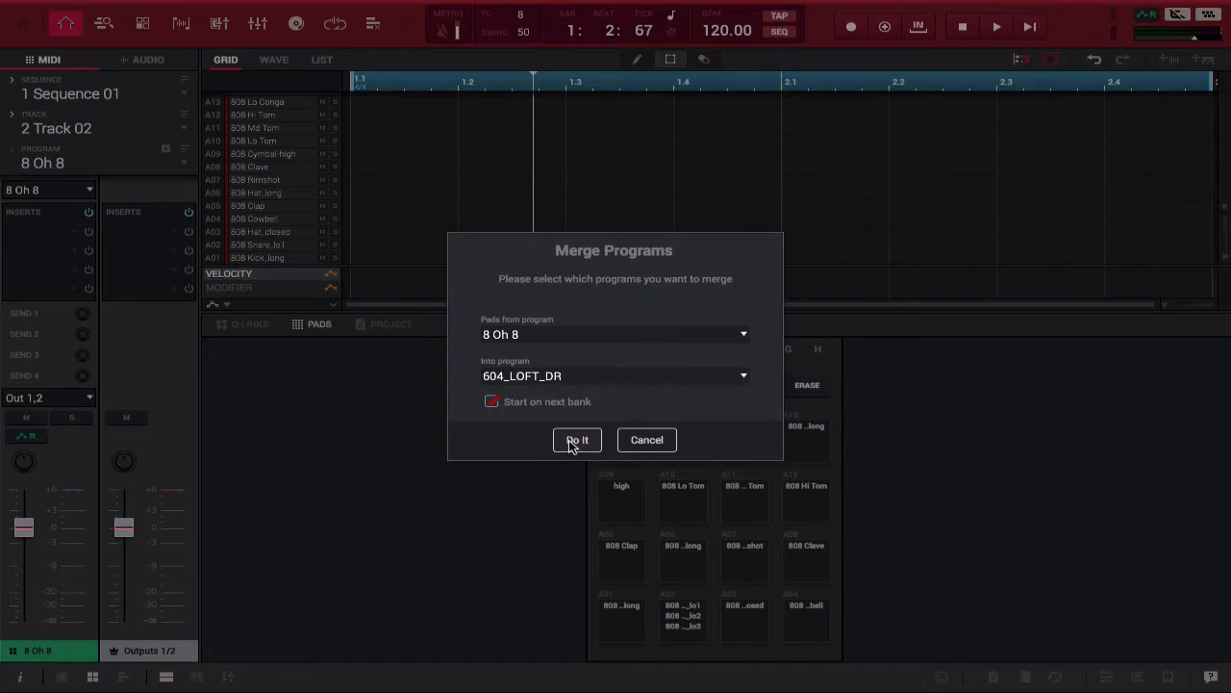
Run Do It to merge into 604_LOFT_DR and verify banks B-E, with the 808 sounds on D and E.
left_click(577, 439)
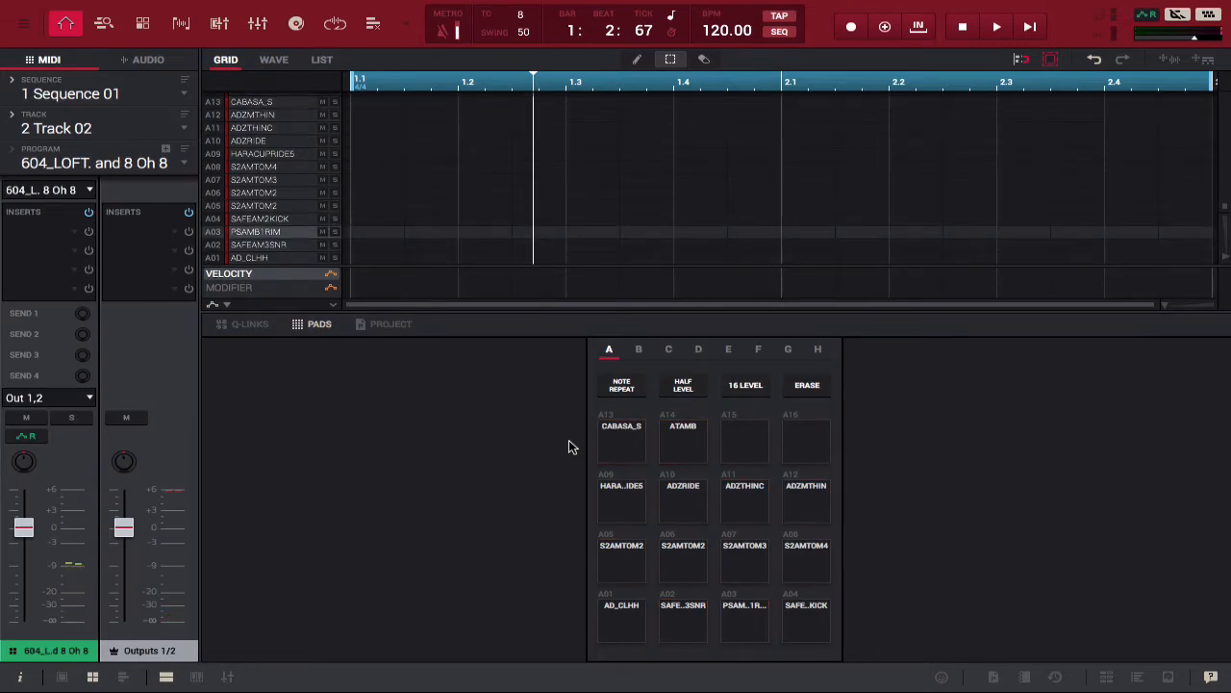
left_click(639, 348)
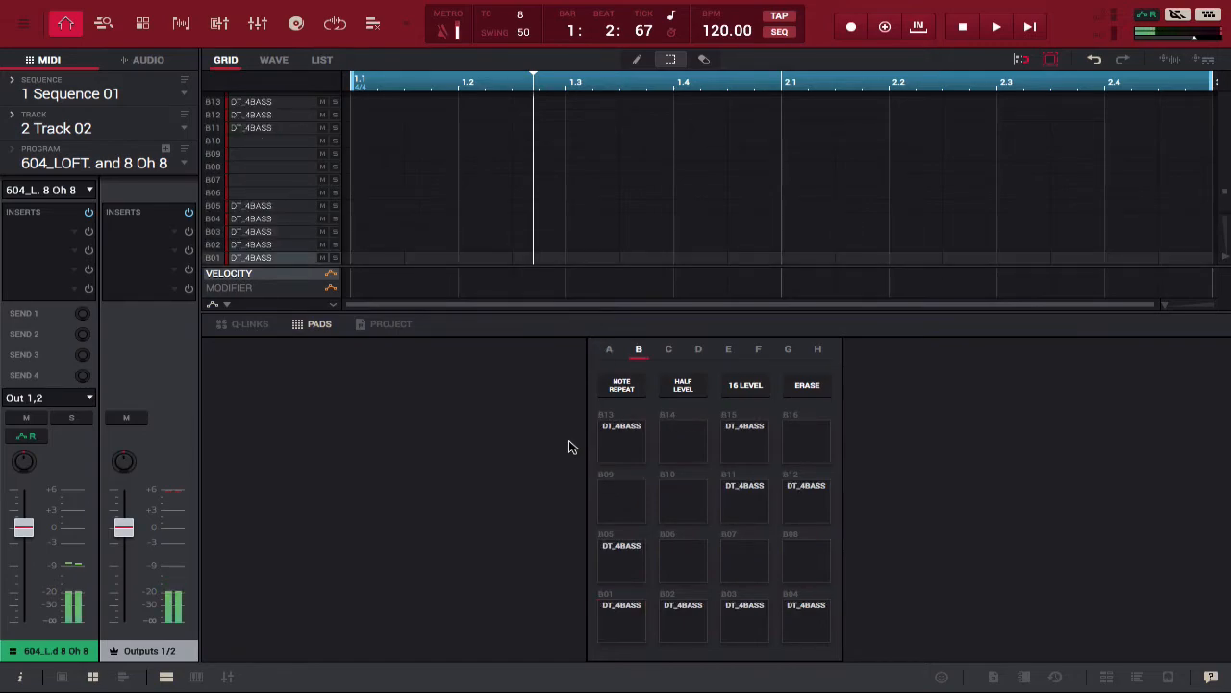
left_click(683, 561)
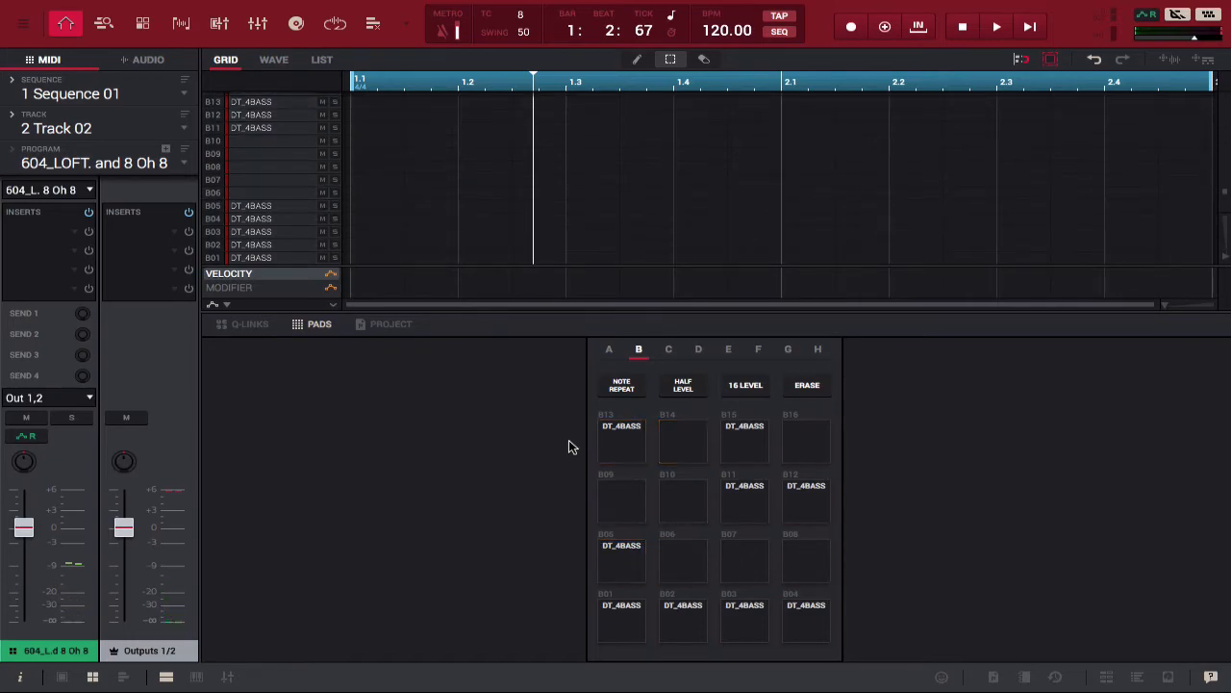
left_click(670, 348)
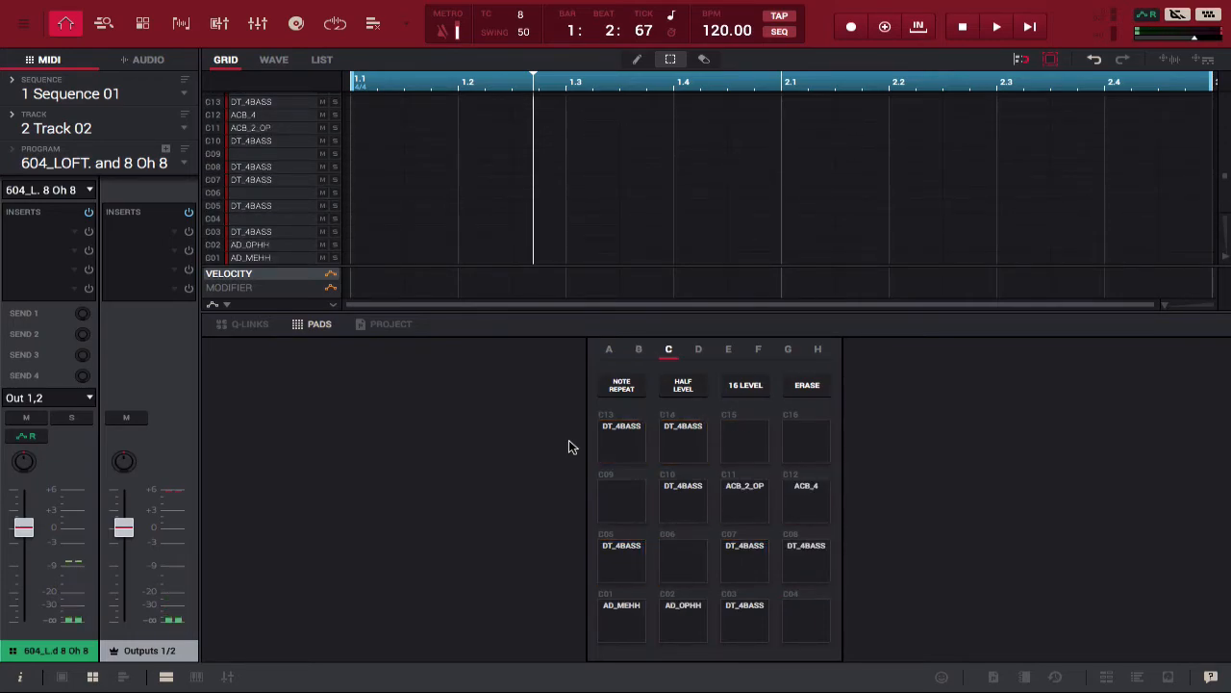
left_click(698, 348)
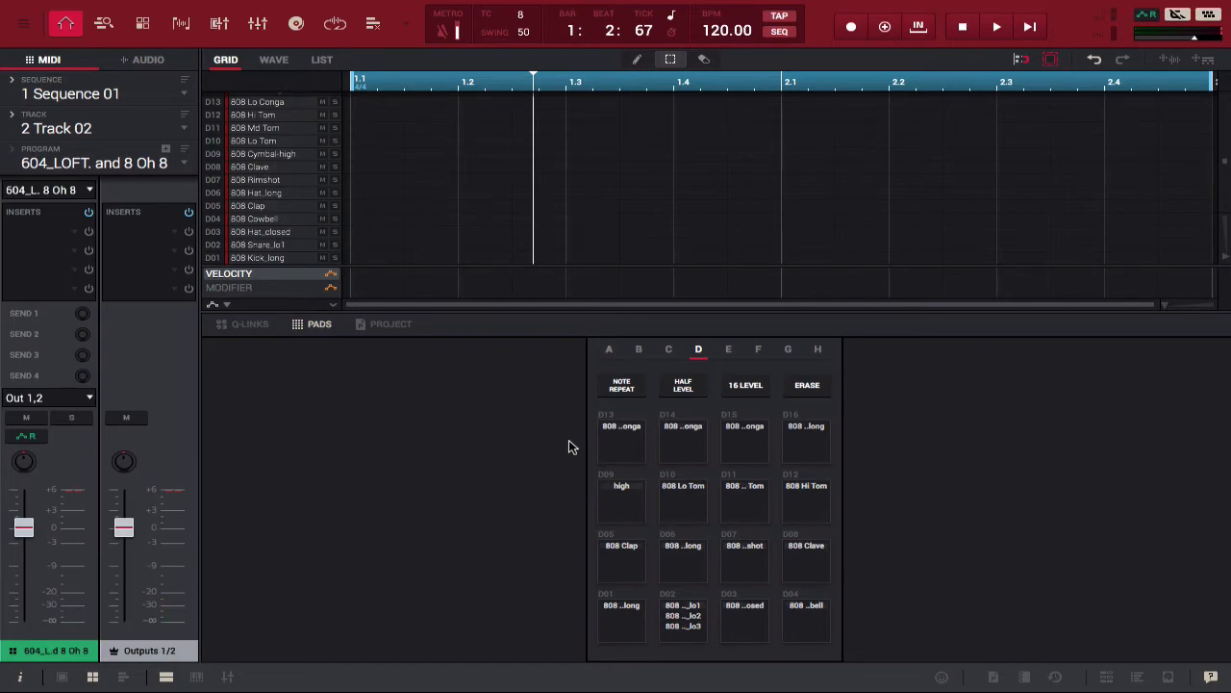
left_click(727, 348)
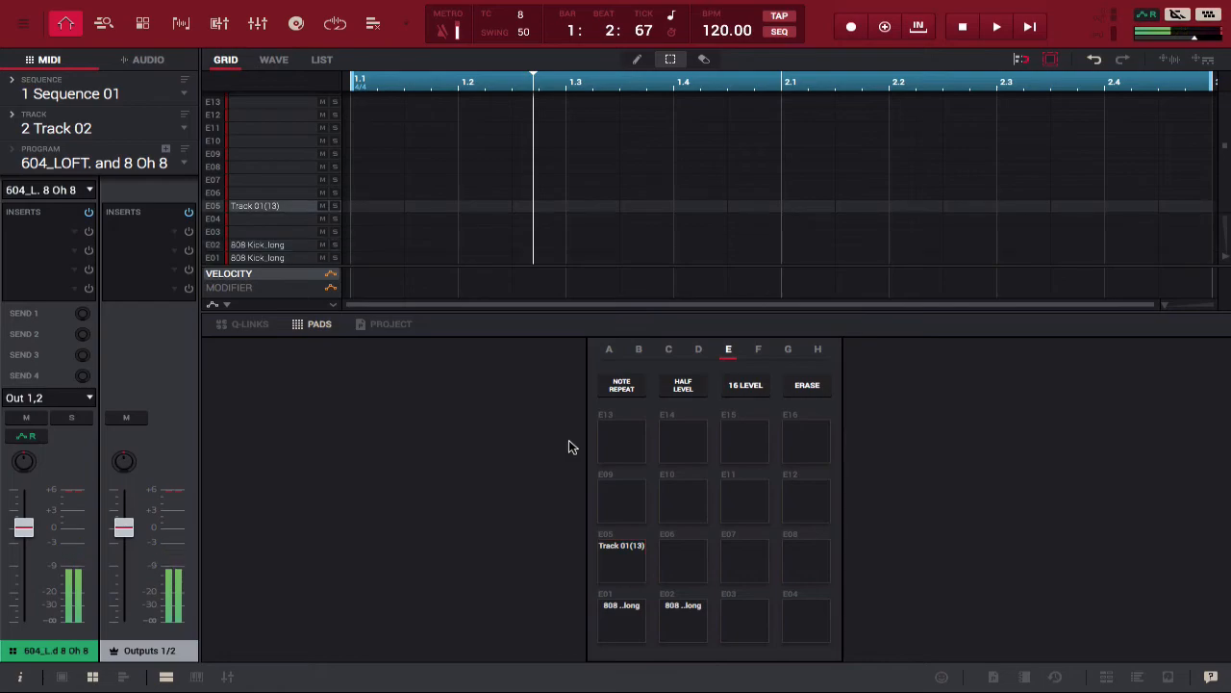